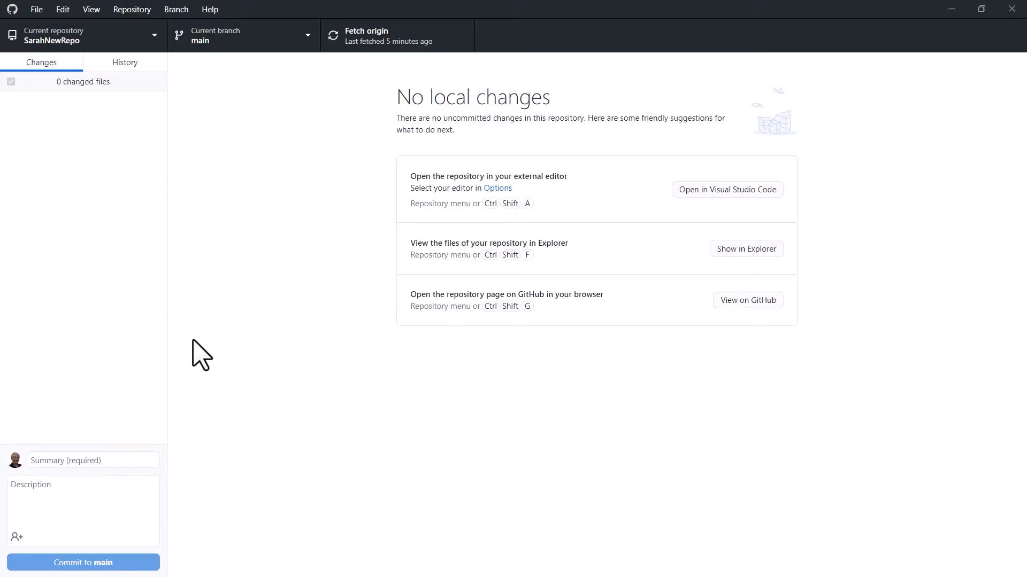
Step: Open the File menu in GitHub Desktop
left_click(36, 9)
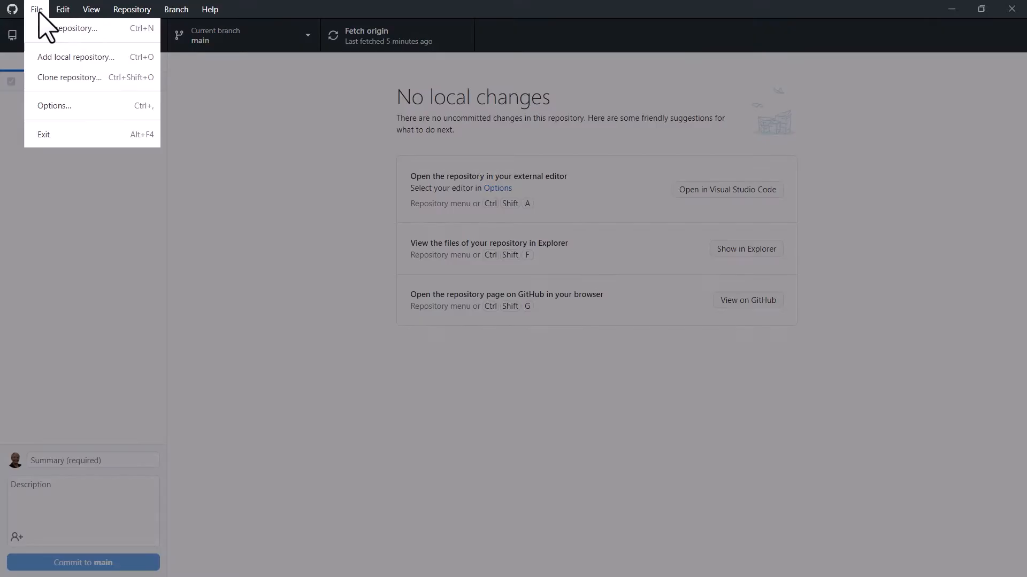
left_click(69, 77)
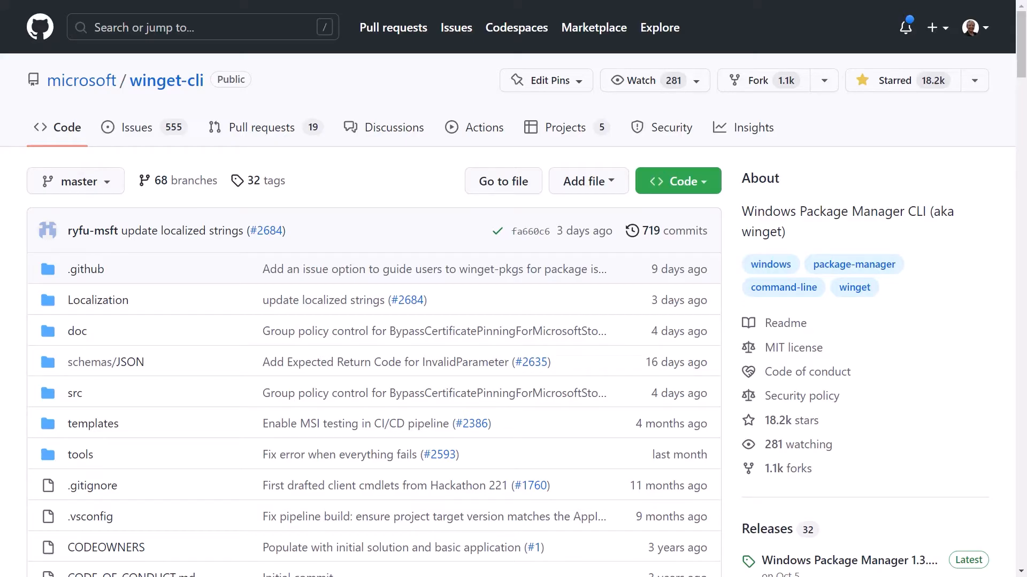
mouse_move(660, 254)
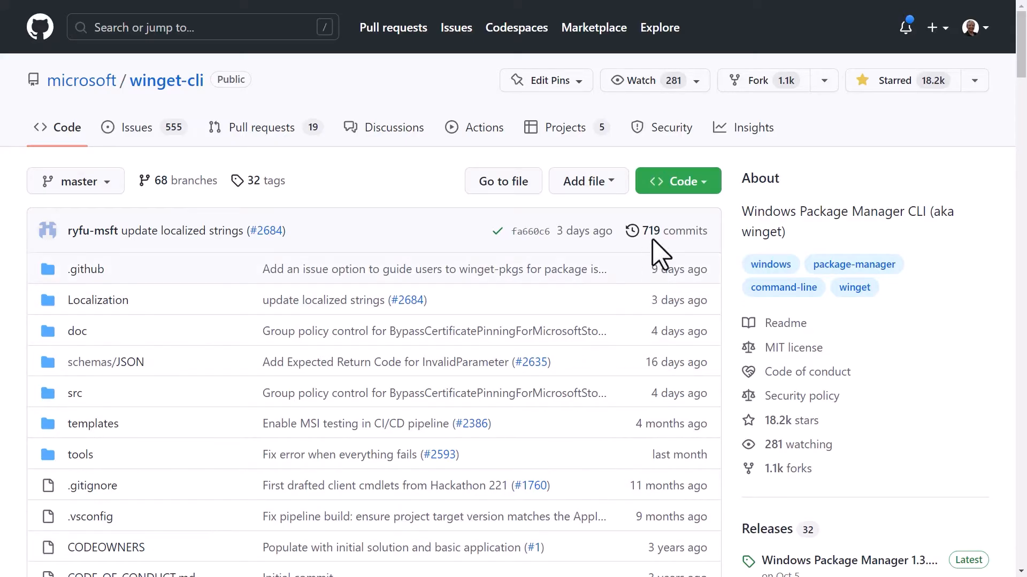
Step: Copy the HTTPS clone URL of microsoft/winget-cli from its Code menu
left_click(677, 181)
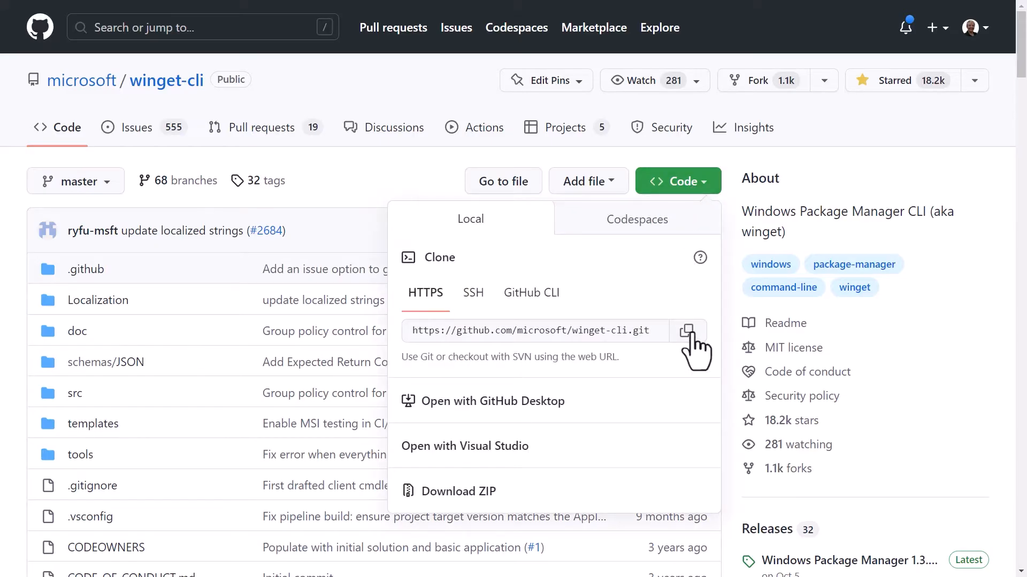
left_click(688, 330)
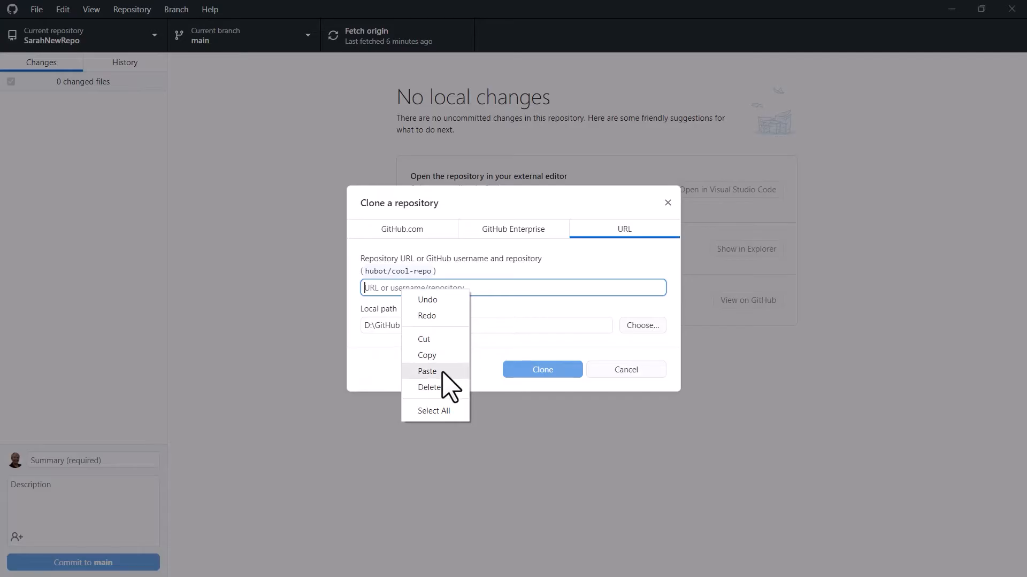
Step: Paste the winget-cli URL and clone it into D:\GitHub\winget-cli
left_click(427, 371)
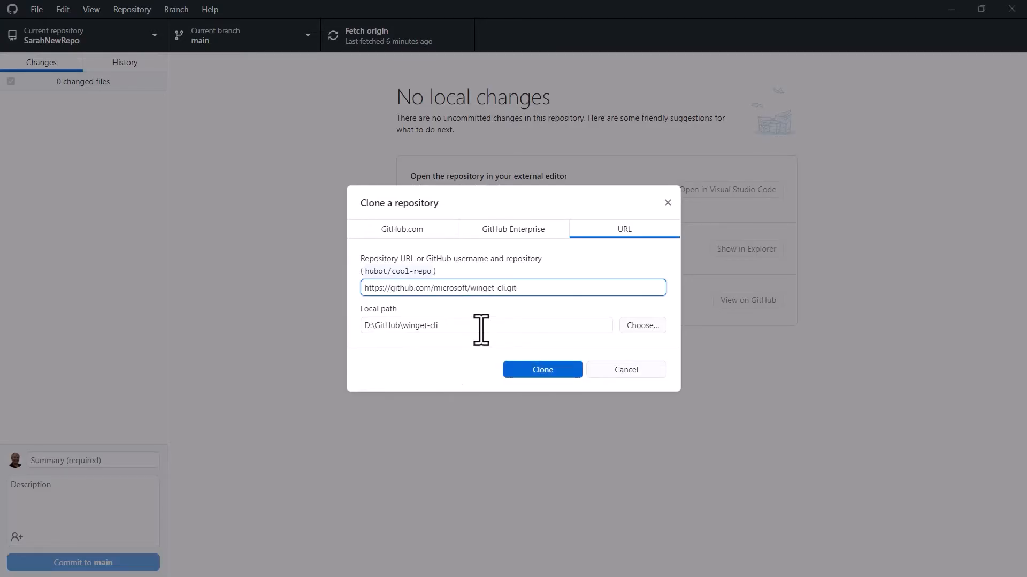
mouse_move(450, 326)
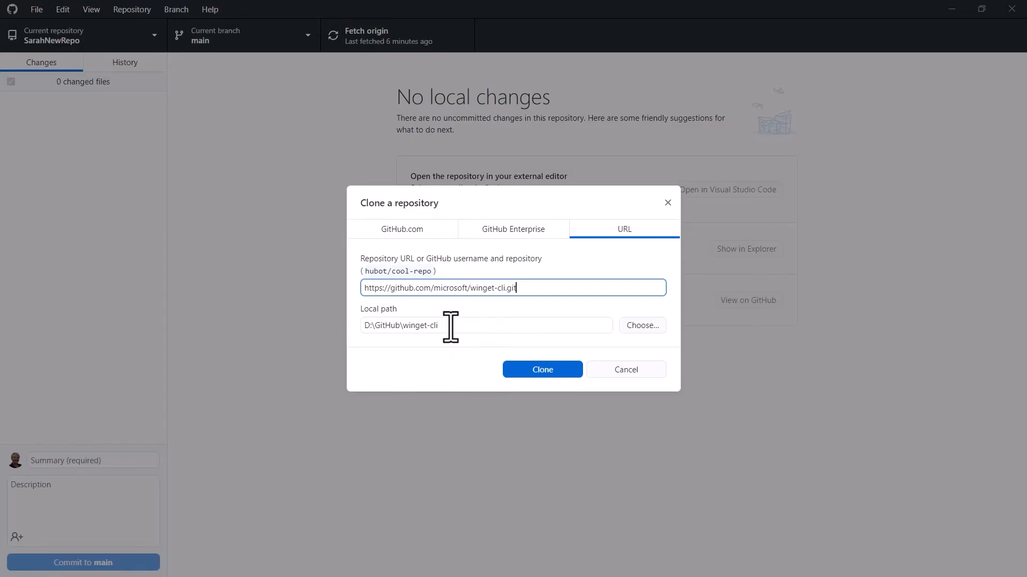
mouse_move(368, 324)
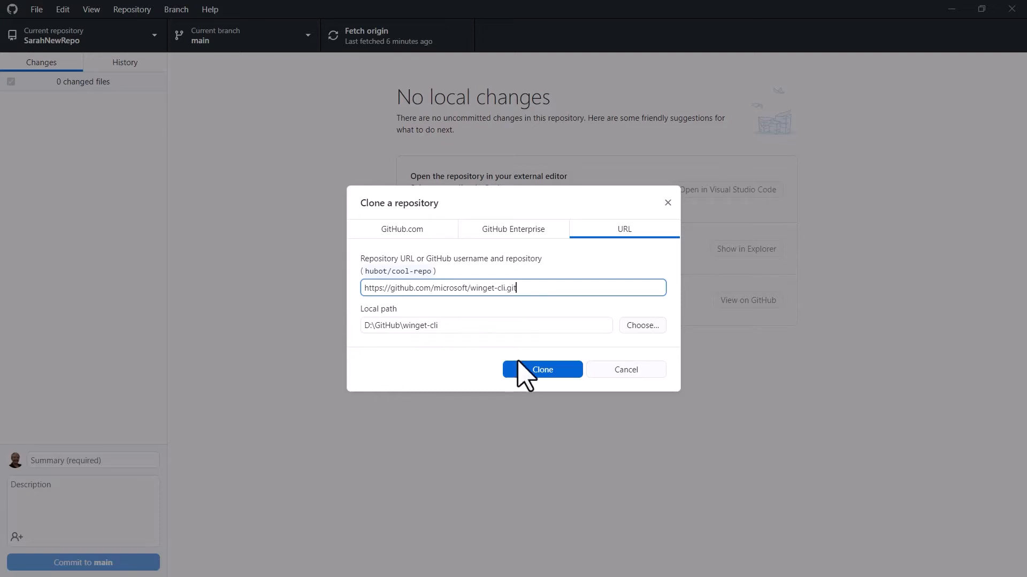
left_click(540, 369)
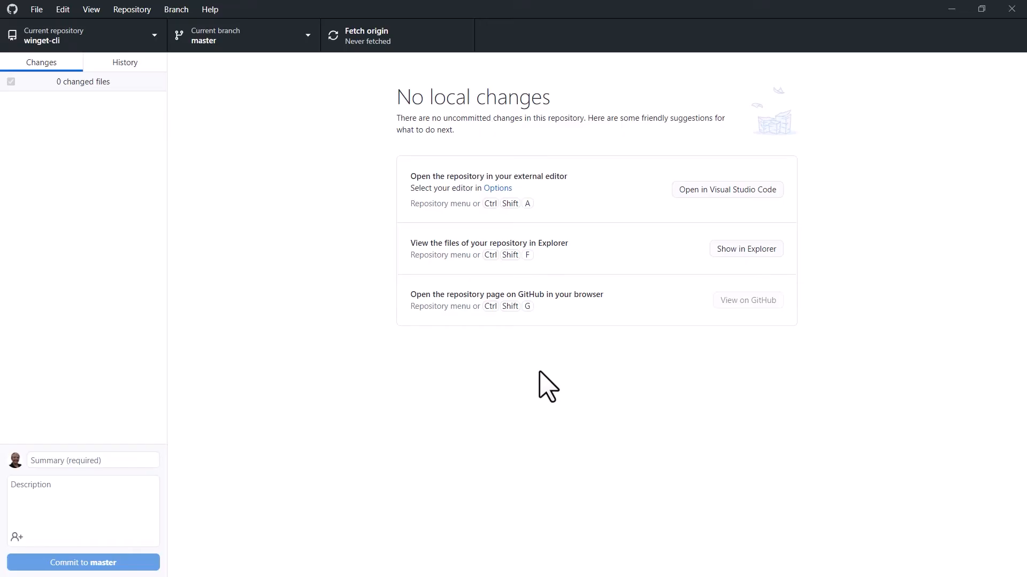
mouse_move(559, 385)
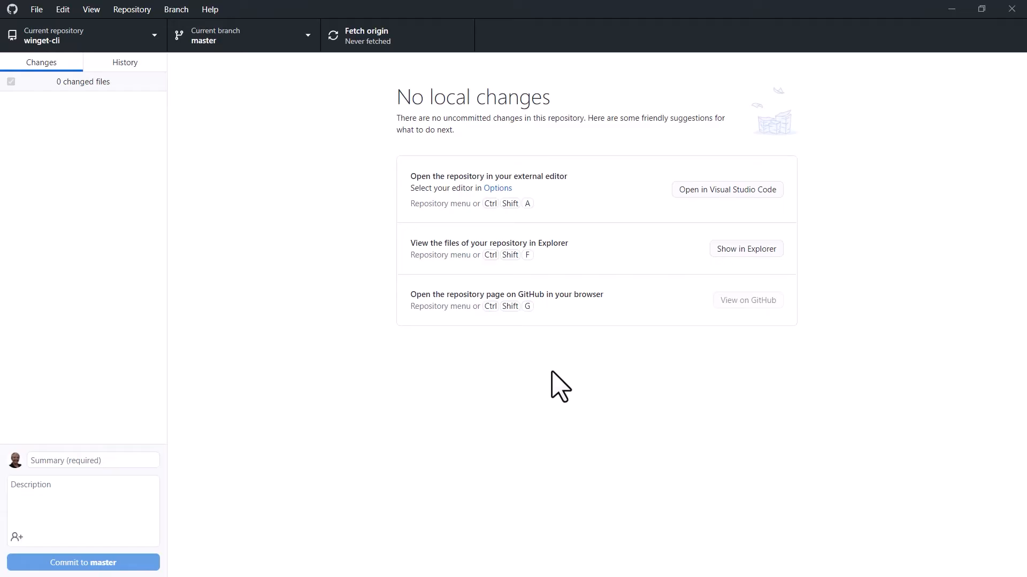
mouse_move(725, 231)
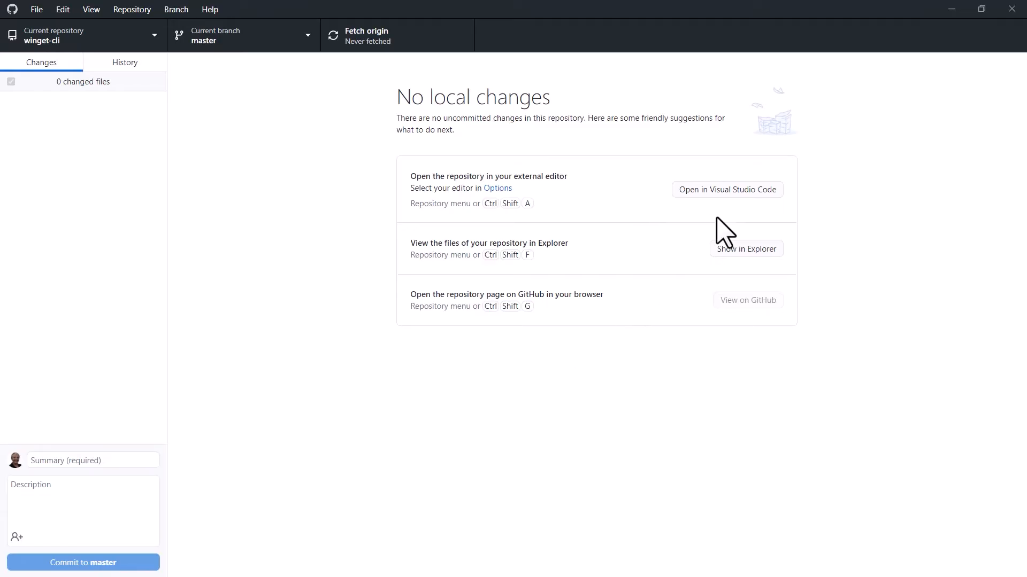
mouse_move(720, 209)
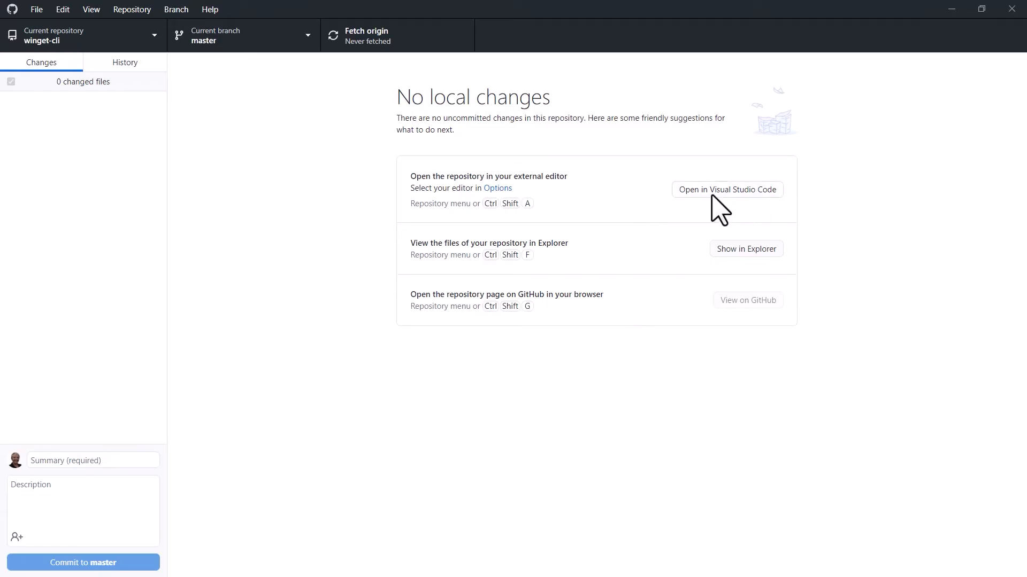
mouse_move(717, 218)
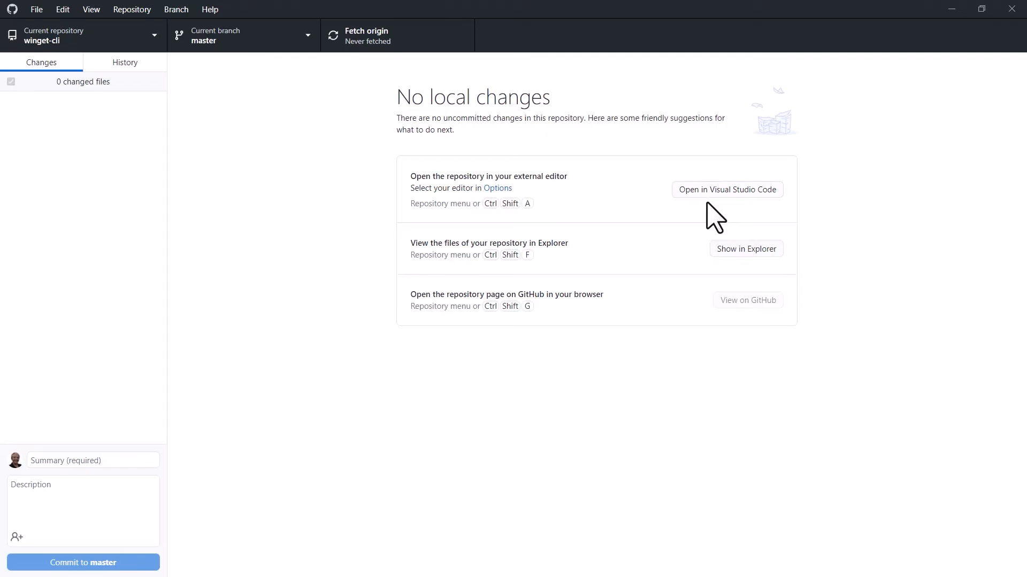
mouse_move(729, 268)
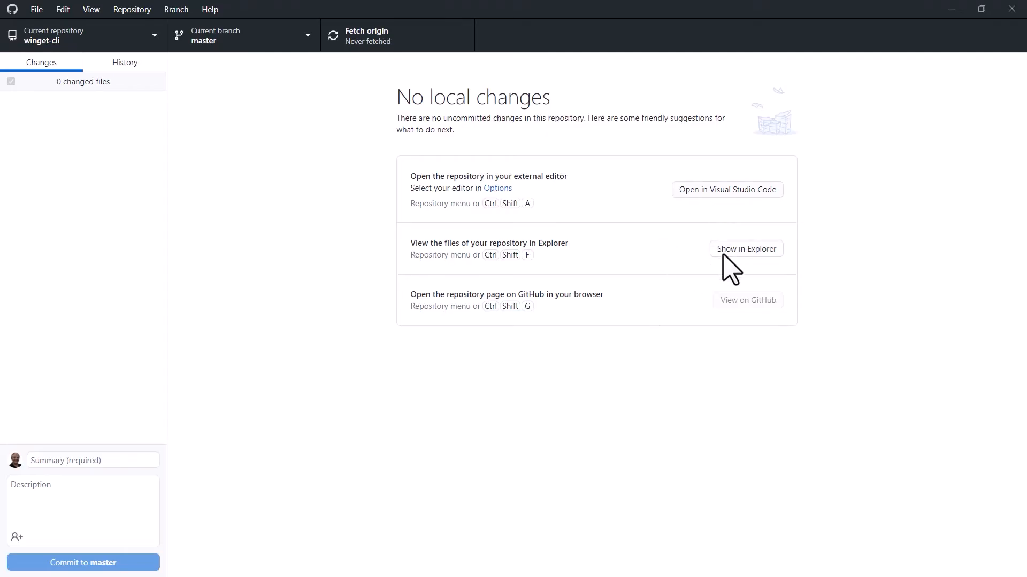
mouse_move(668, 262)
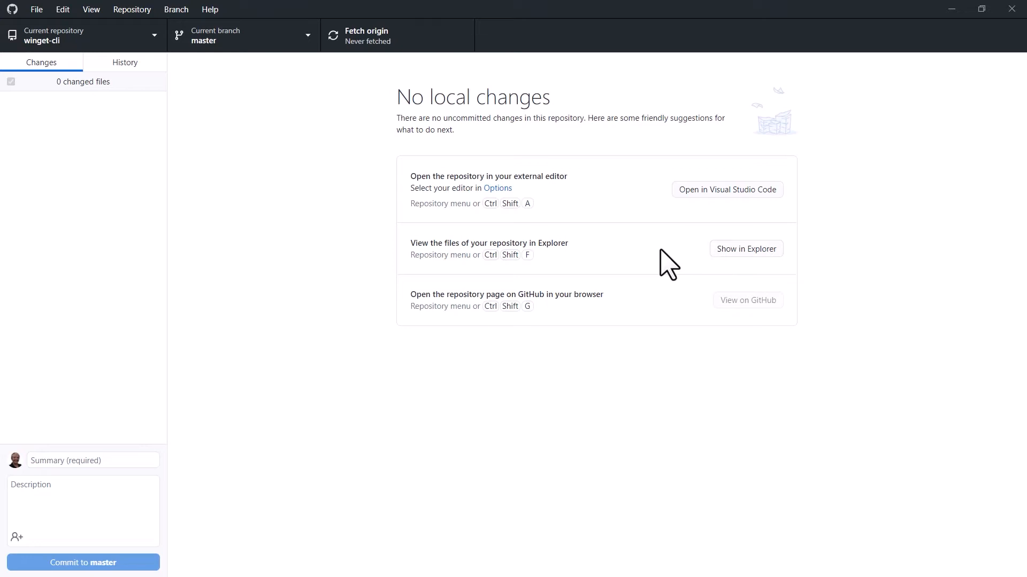
mouse_move(759, 204)
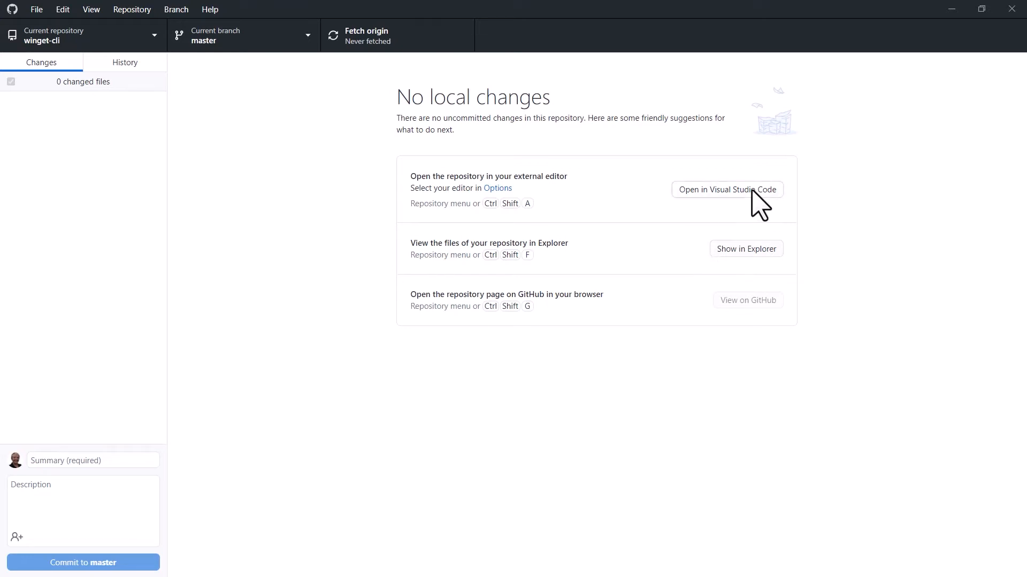
Step: Open the cloned winget-cli repository in Visual Studio Code
left_click(725, 189)
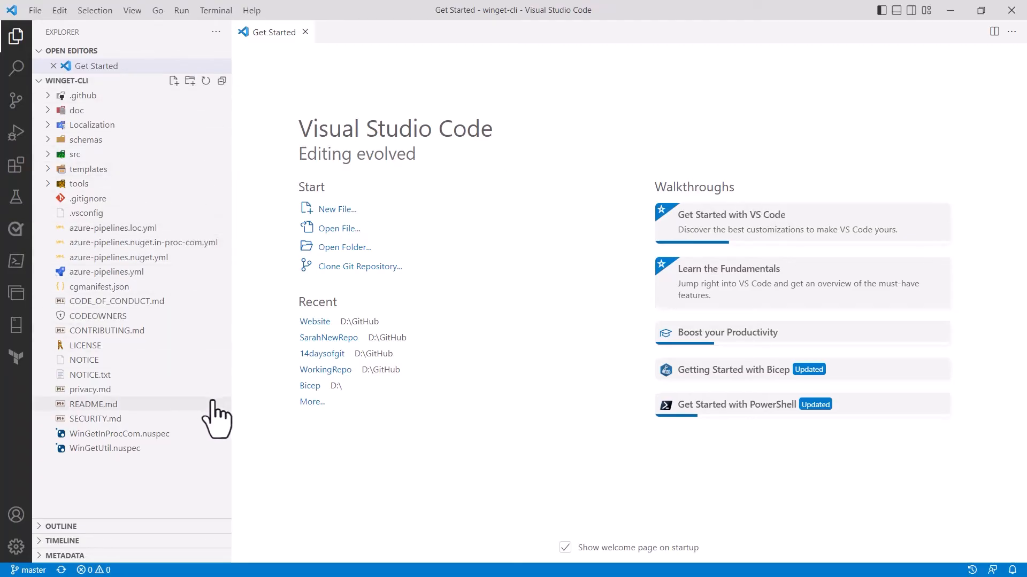
mouse_move(482, 427)
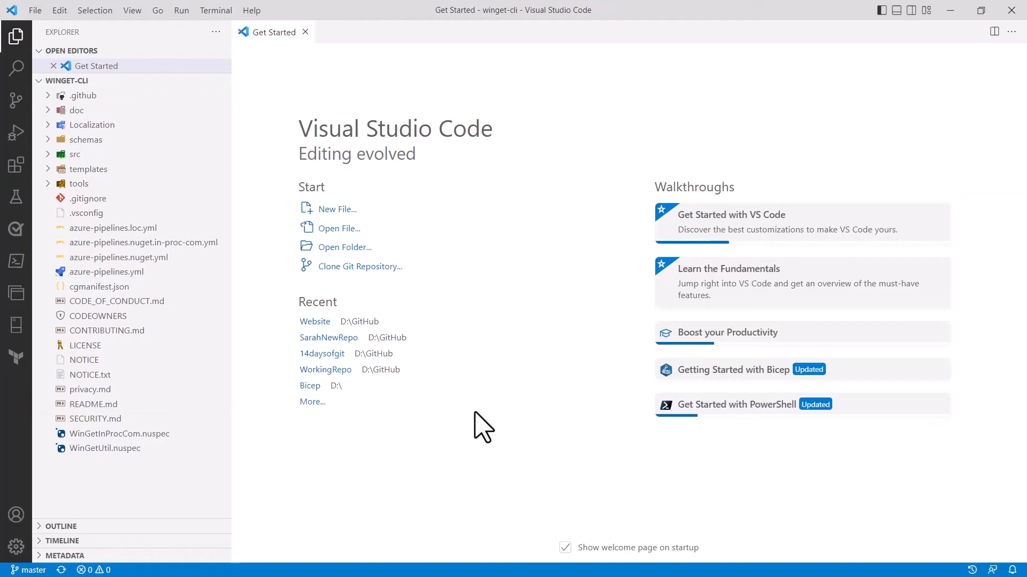
mouse_move(515, 390)
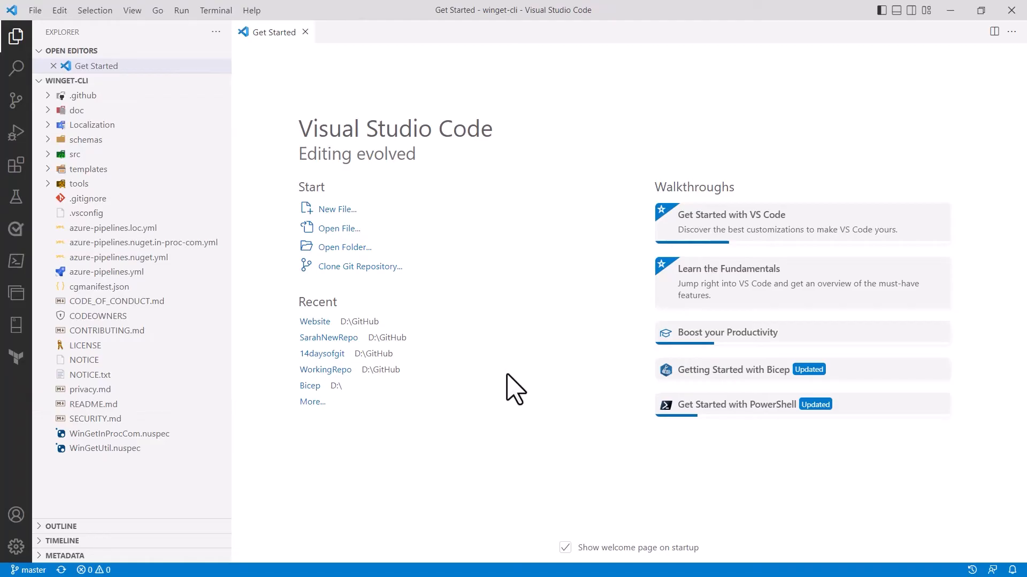
mouse_move(1010, 12)
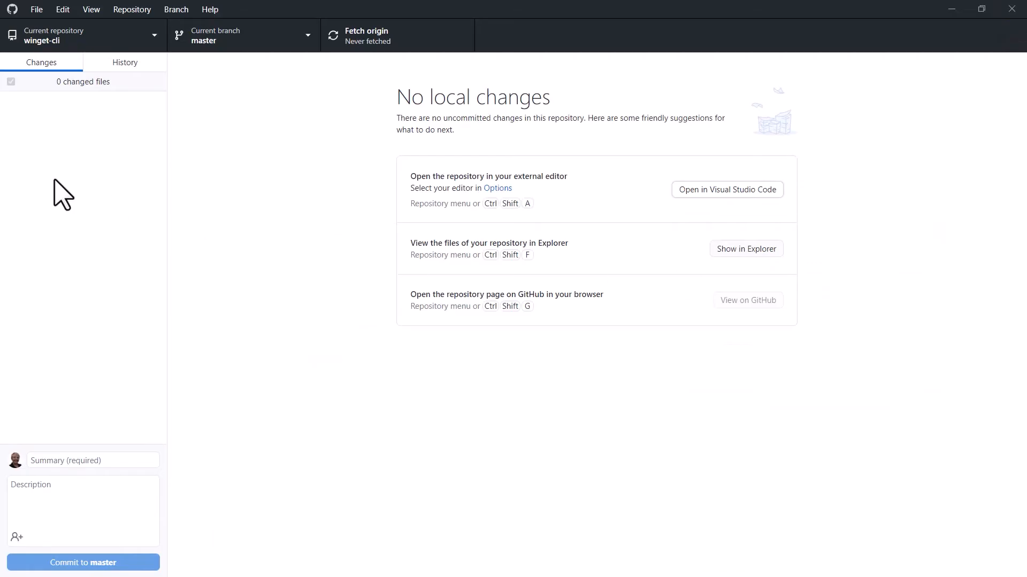
mouse_move(44, 19)
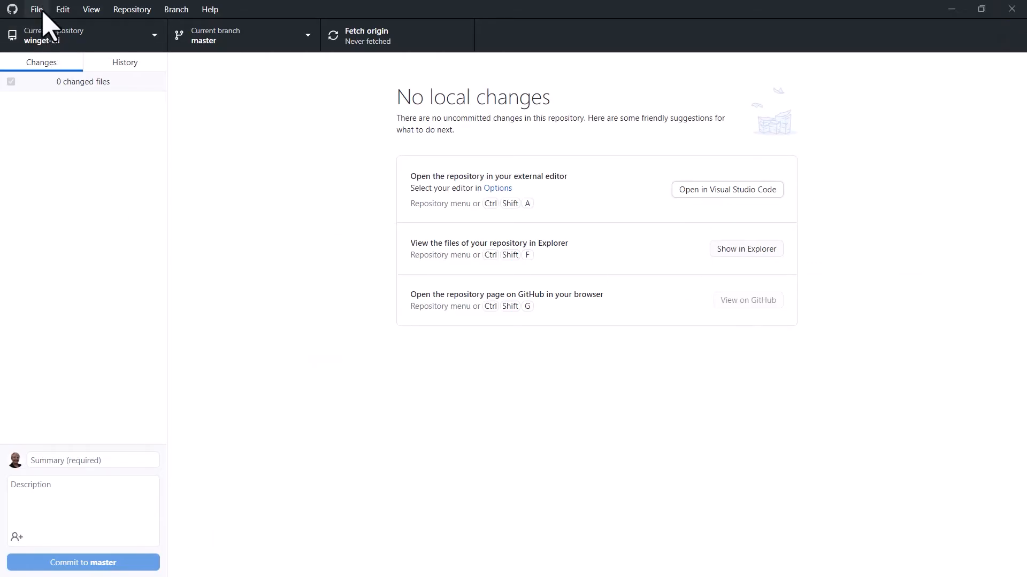
Step: Open File > Clone repository and show the GitHub.com account repositories
left_click(35, 9)
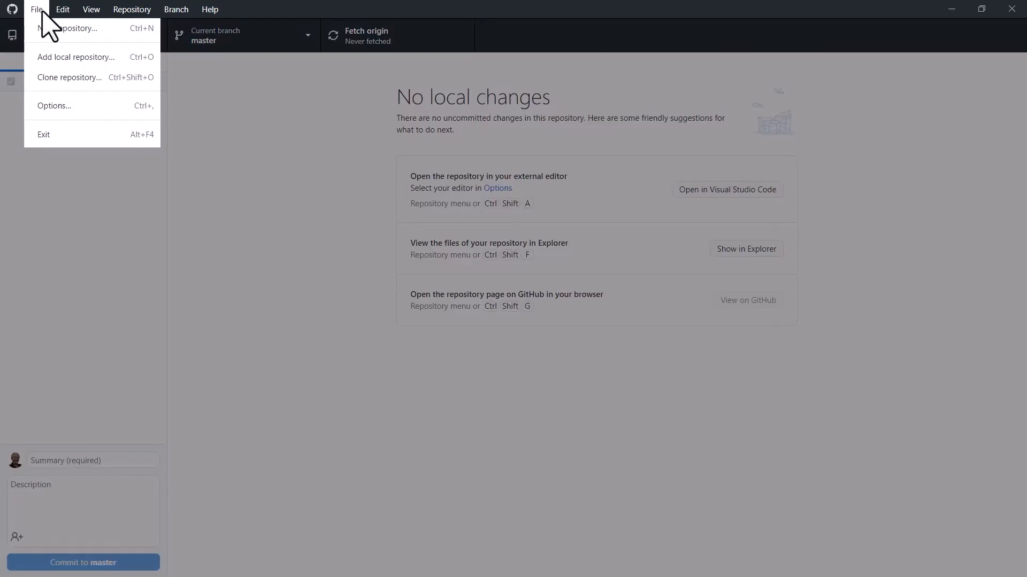
mouse_move(69, 77)
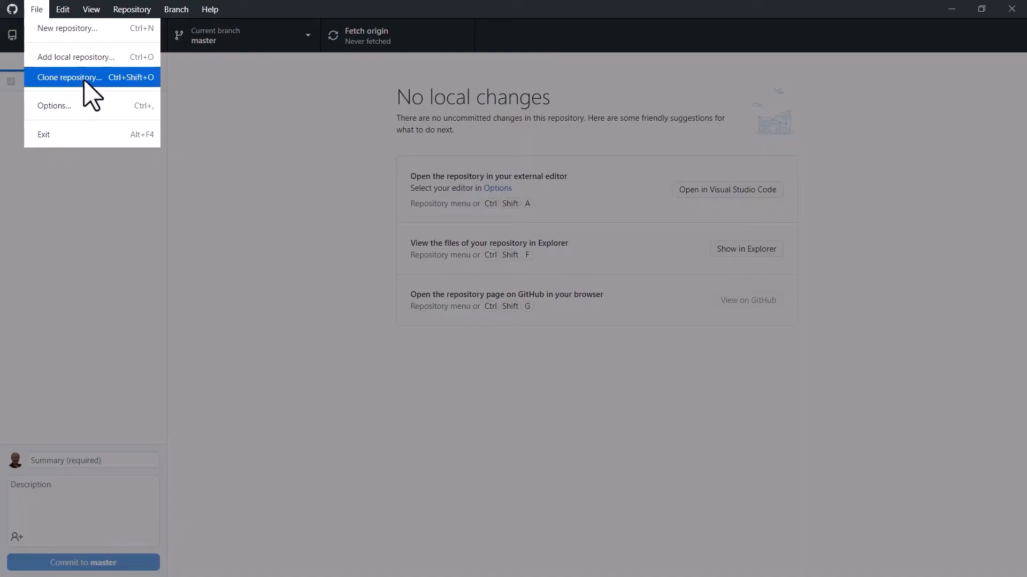
left_click(68, 77)
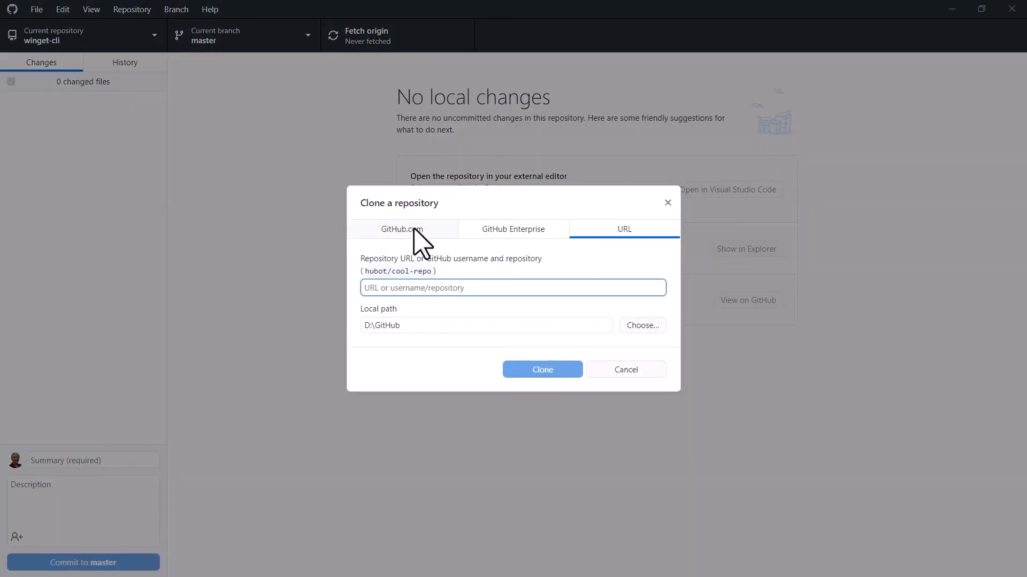
left_click(401, 230)
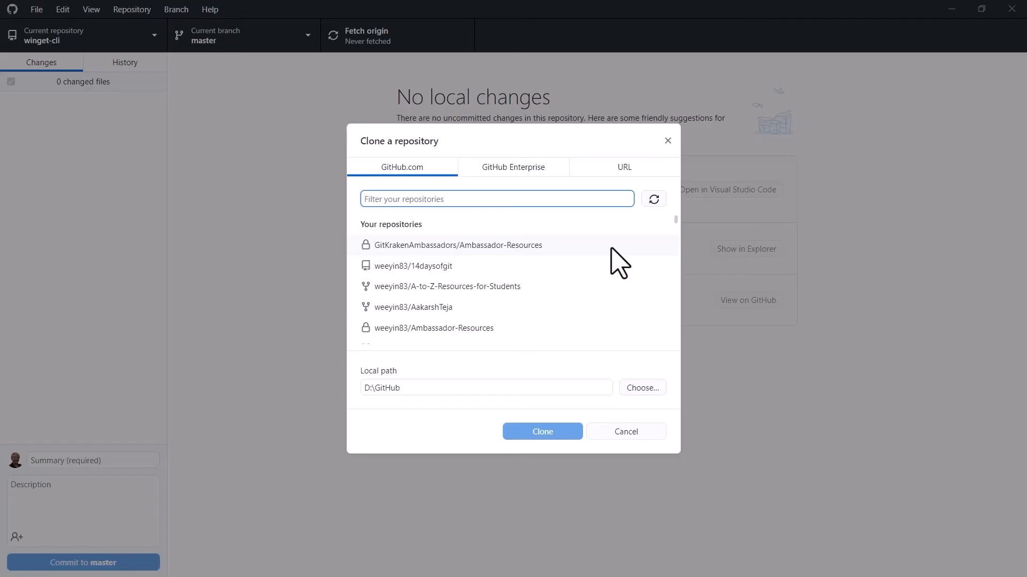
Step: Select personal Ambassador-Resources and clone it into D:\GitHub\Ambassador-Resources
scroll("down", 3)
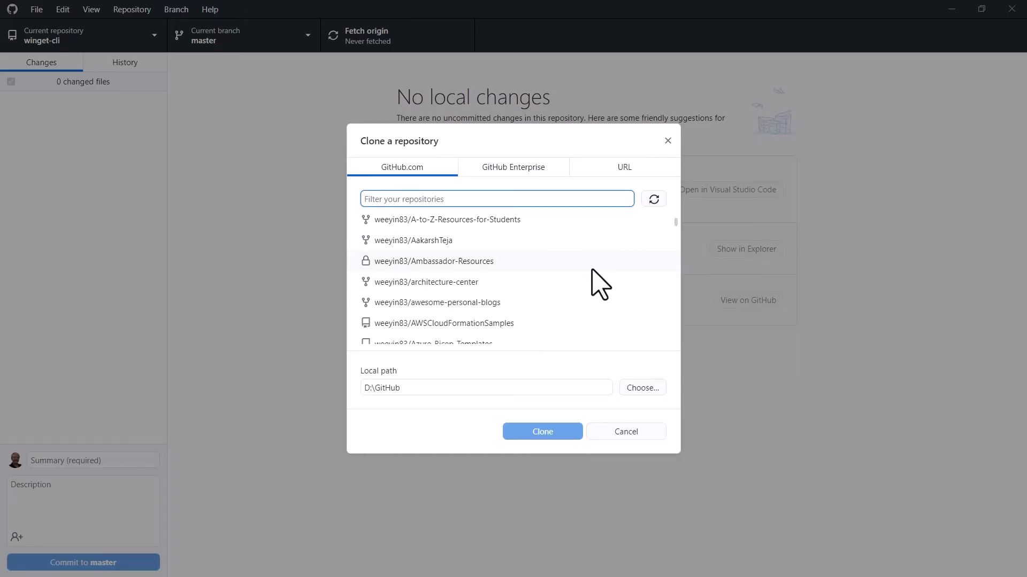
mouse_move(528, 278)
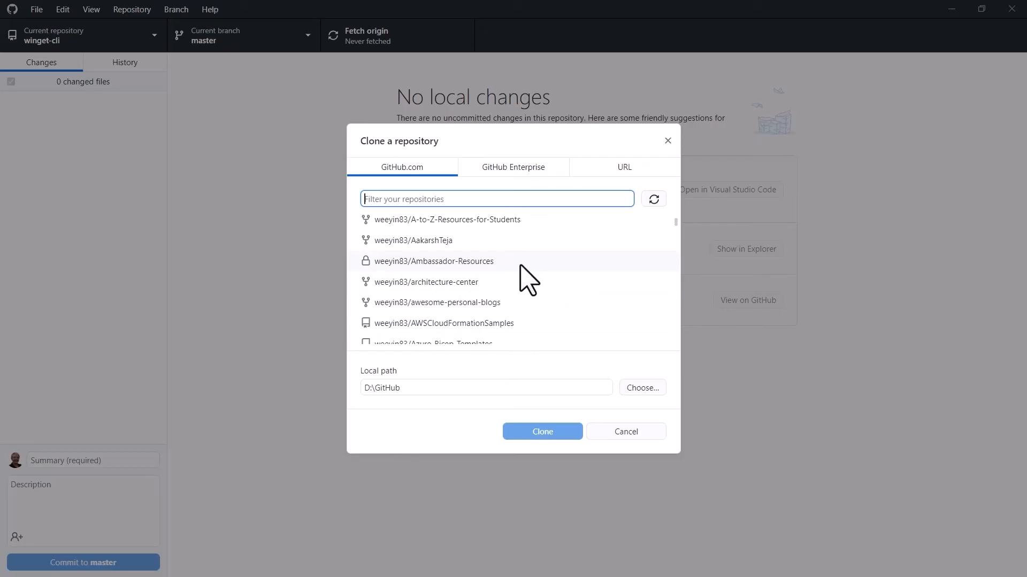
left_click(434, 260)
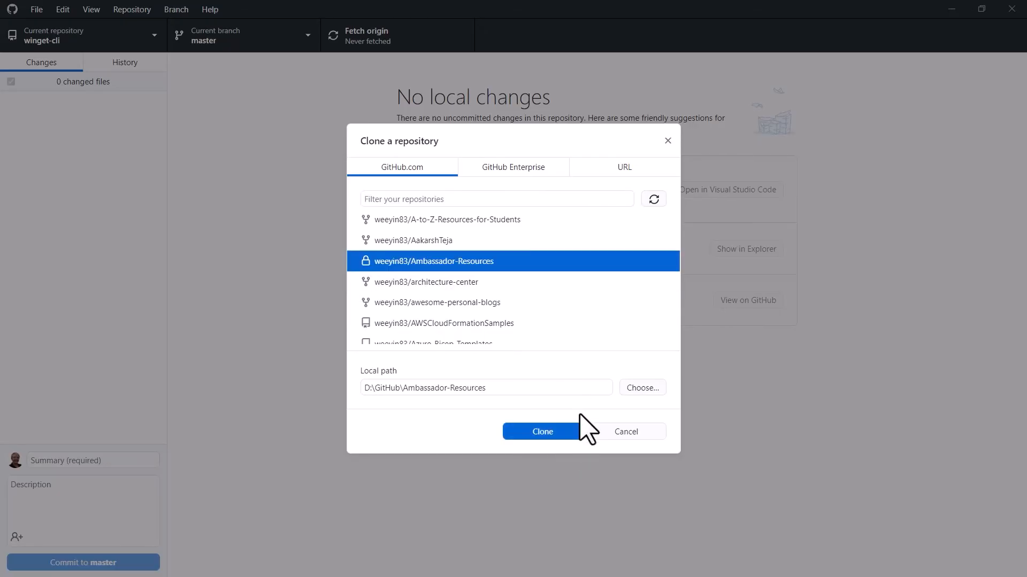
mouse_move(448, 388)
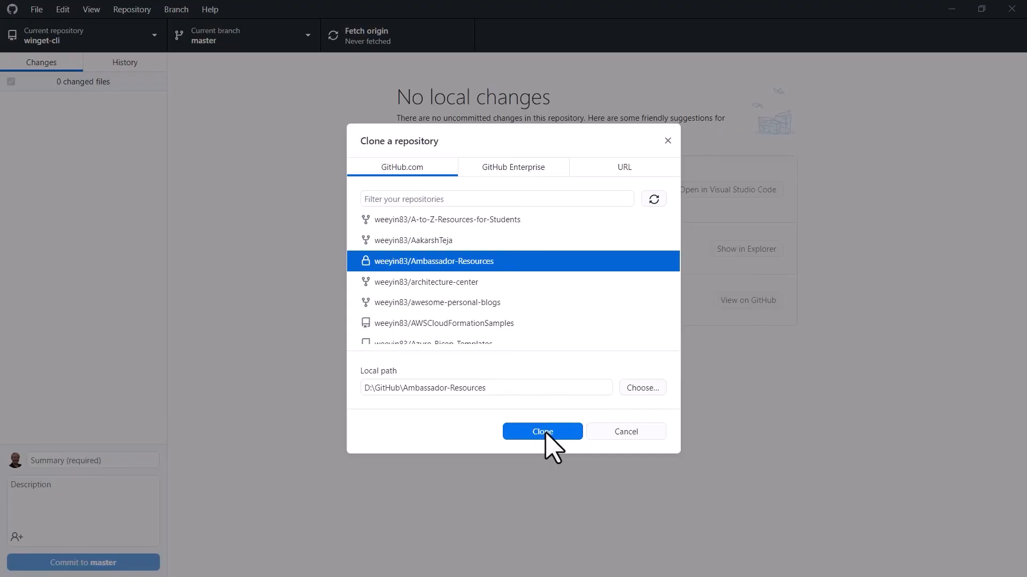
left_click(541, 432)
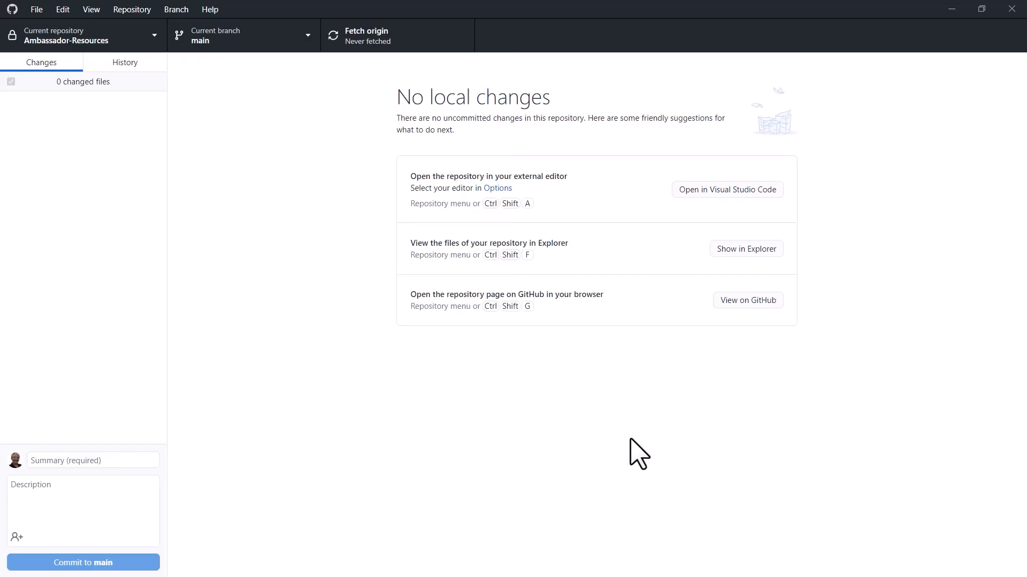
mouse_move(128, 125)
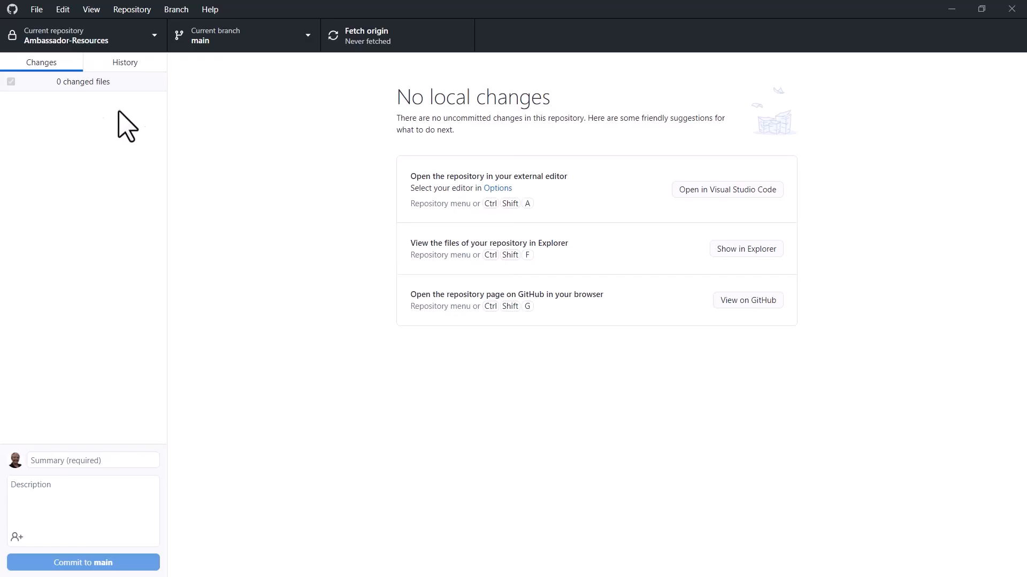
Step: Open the Clone repository dialog from the File menu again
left_click(36, 9)
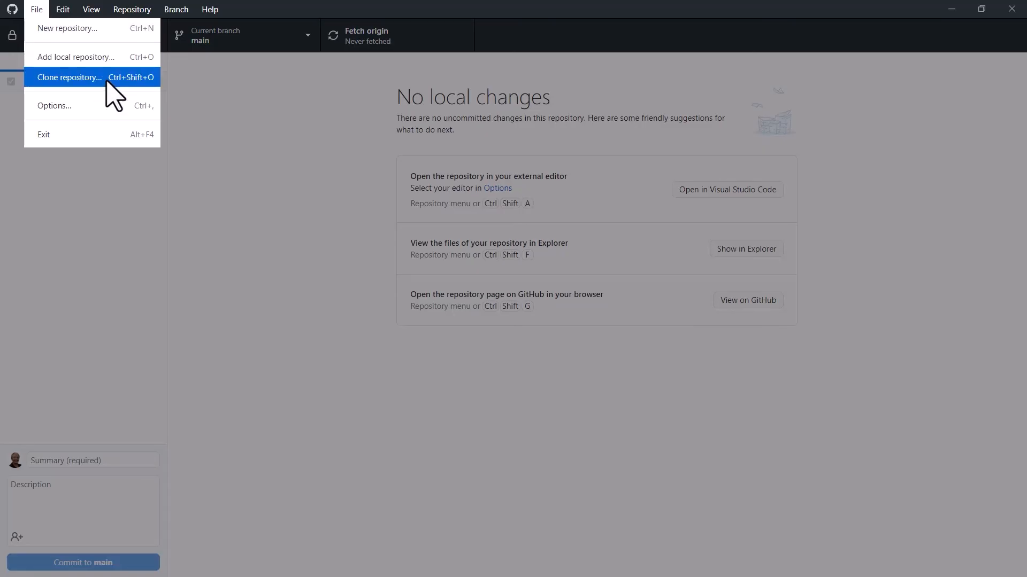
left_click(69, 77)
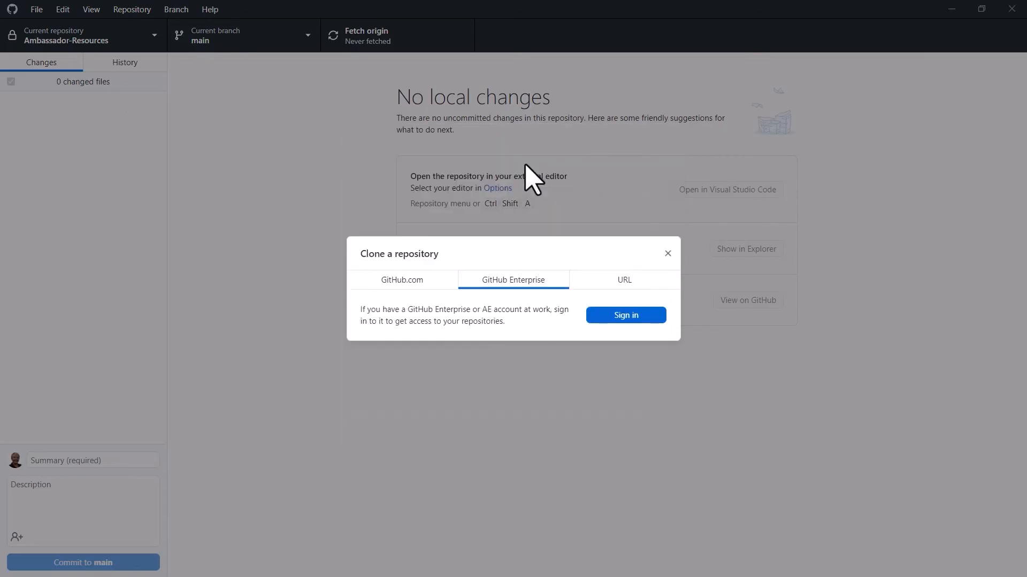